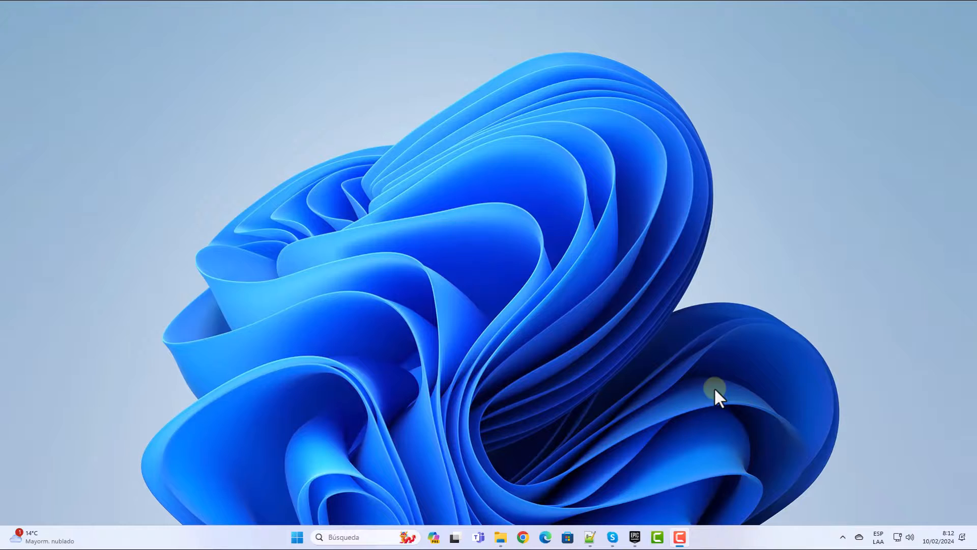
Step: Launch Epic Games Launcher and go to Account from the profile avatar menu
left_click(634, 536)
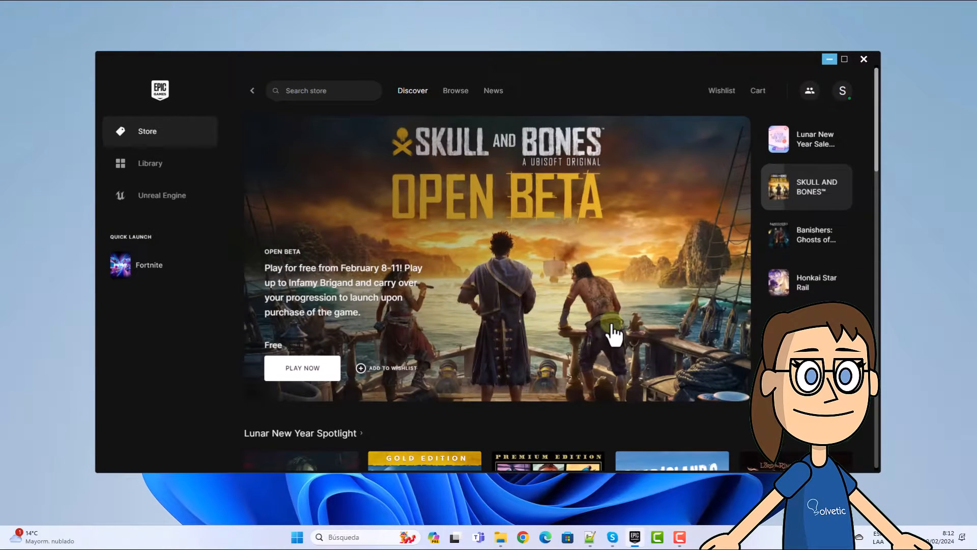
left_click(843, 90)
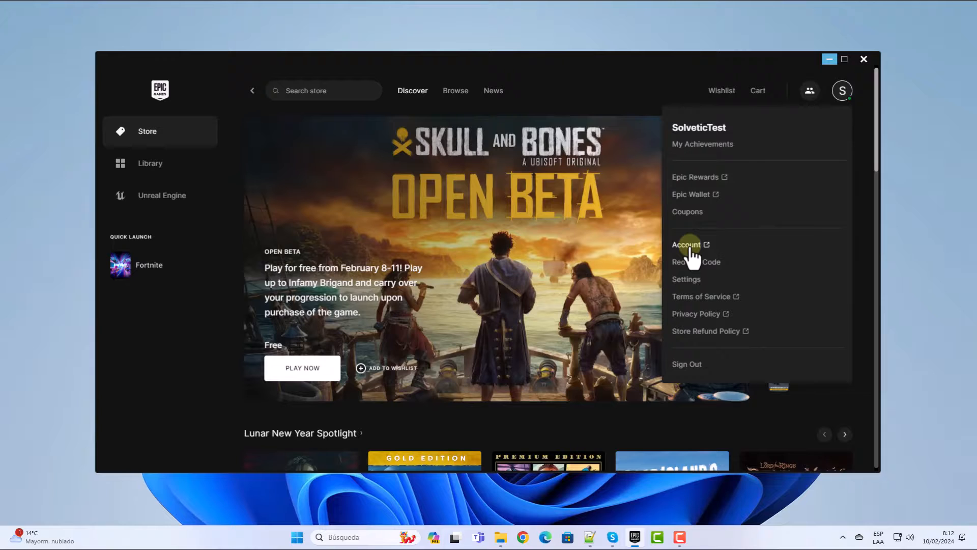
left_click(685, 244)
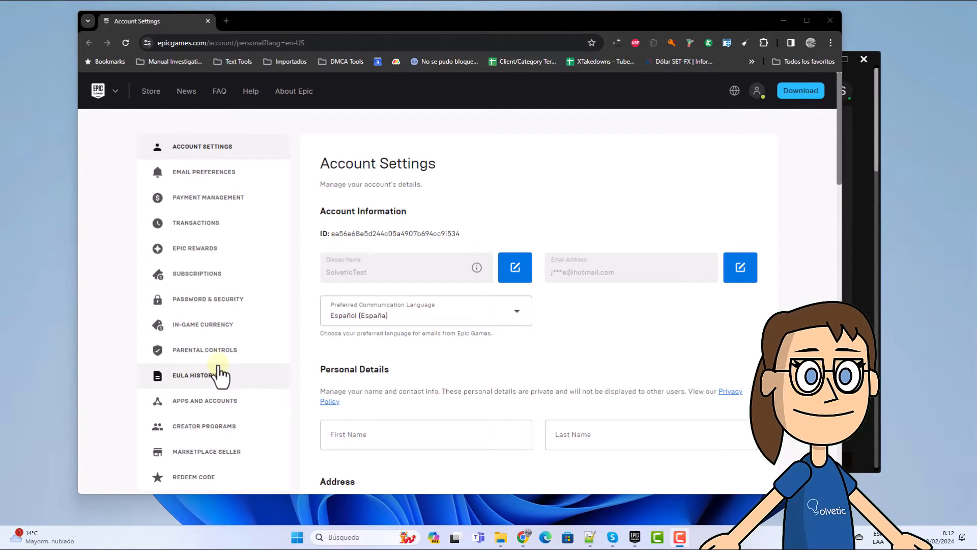
Step: Open Parental Controls in the sidebar and confirm the six-digit PIN
left_click(204, 350)
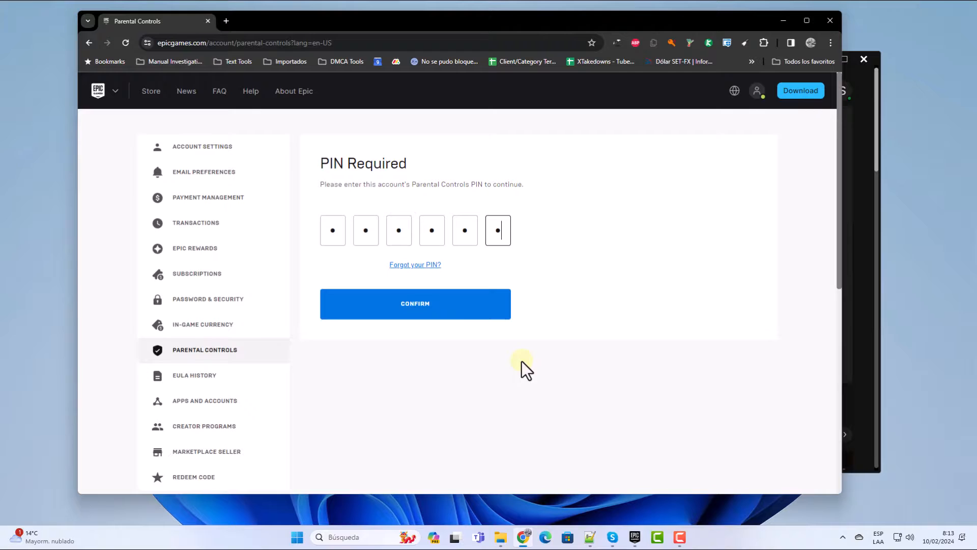
left_click(414, 304)
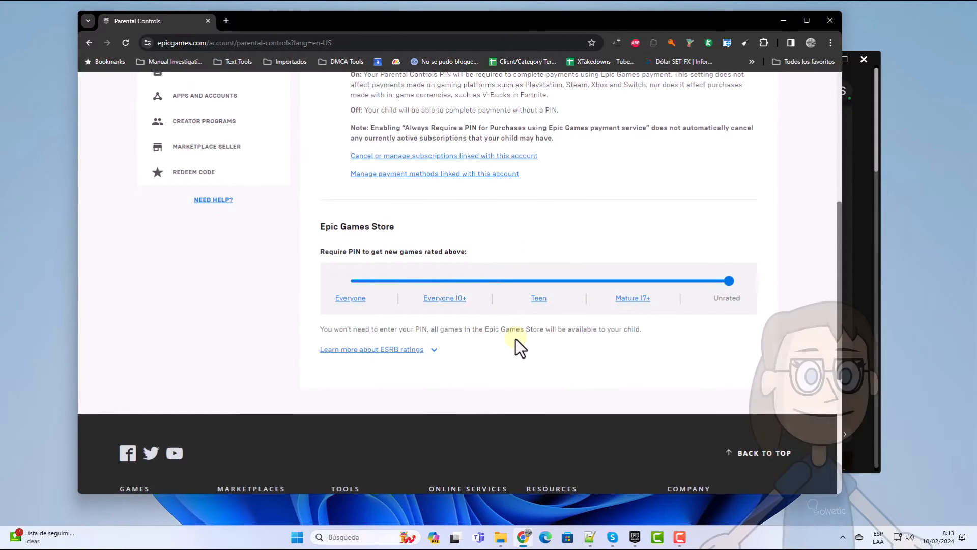
Step: Drag the Epic Games Store age-rating slider from Unrated to Everyone 10+
left_click_drag(728, 280, 352, 280)
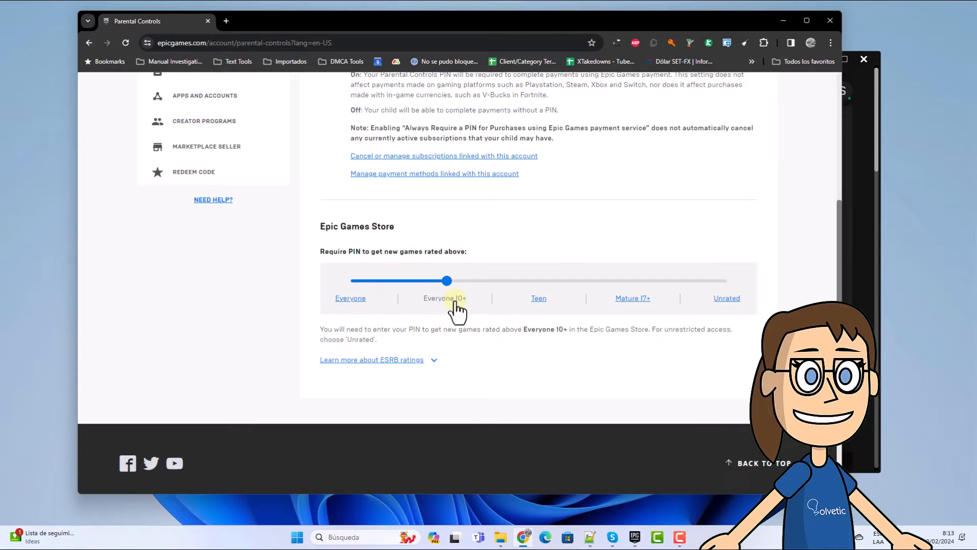
mouse_move(538, 305)
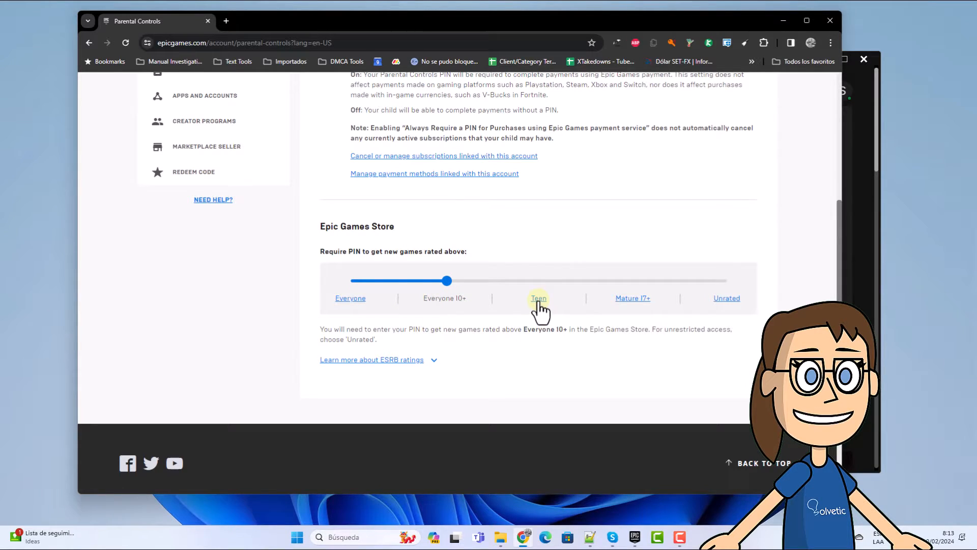
left_click_drag(447, 281, 541, 280)
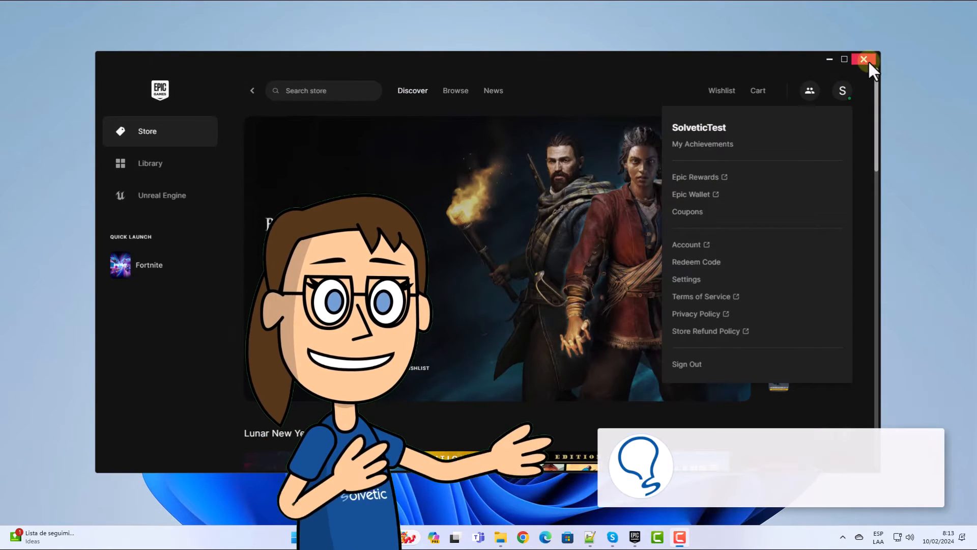
Step: Close the Epic Games Launcher window with its top-right X button
left_click(864, 59)
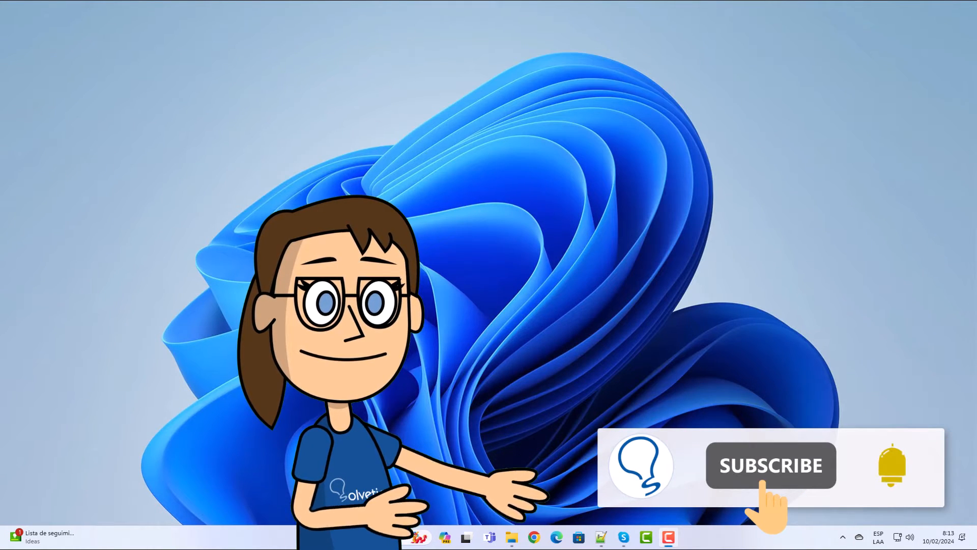